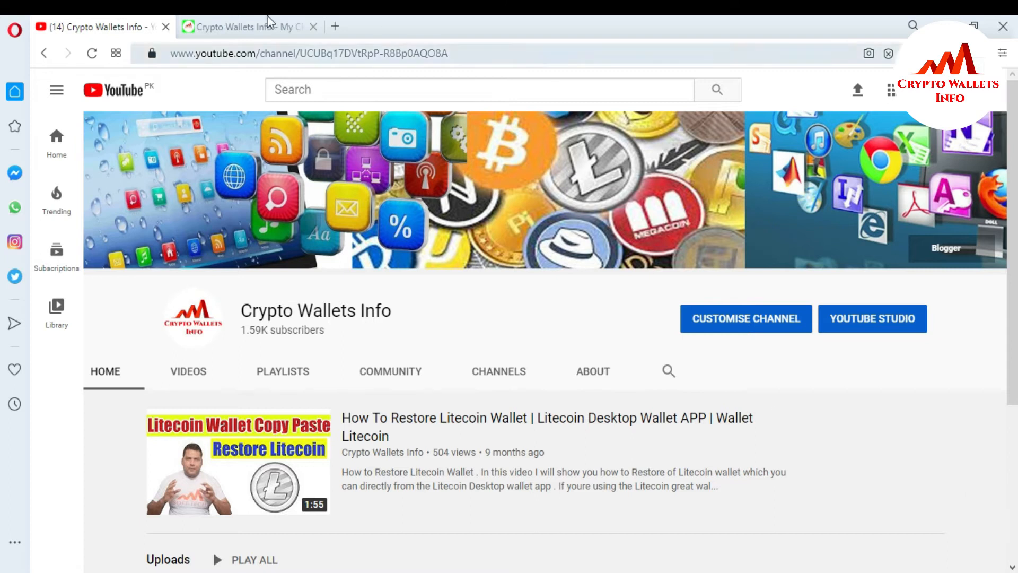
Scroll the dashboard, return to Portfolio, and open the hamburger main menu.
click(249, 26)
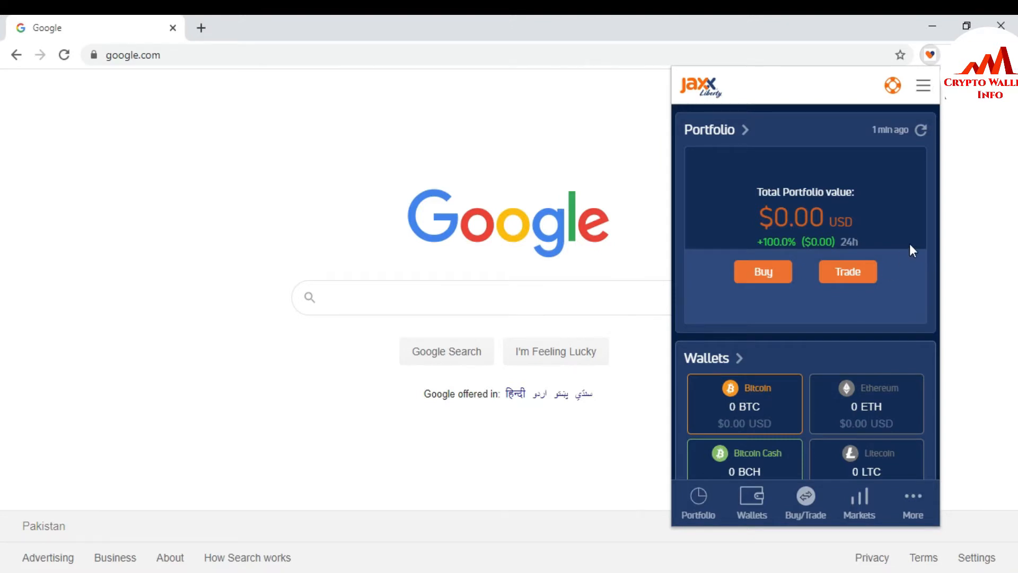
mouse_move(918, 372)
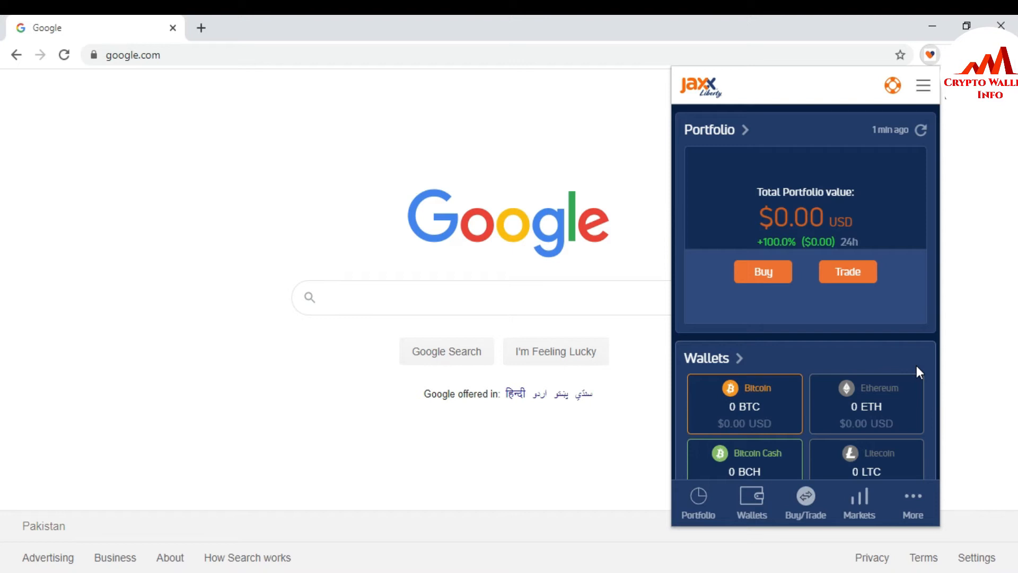
scroll(down, 3)
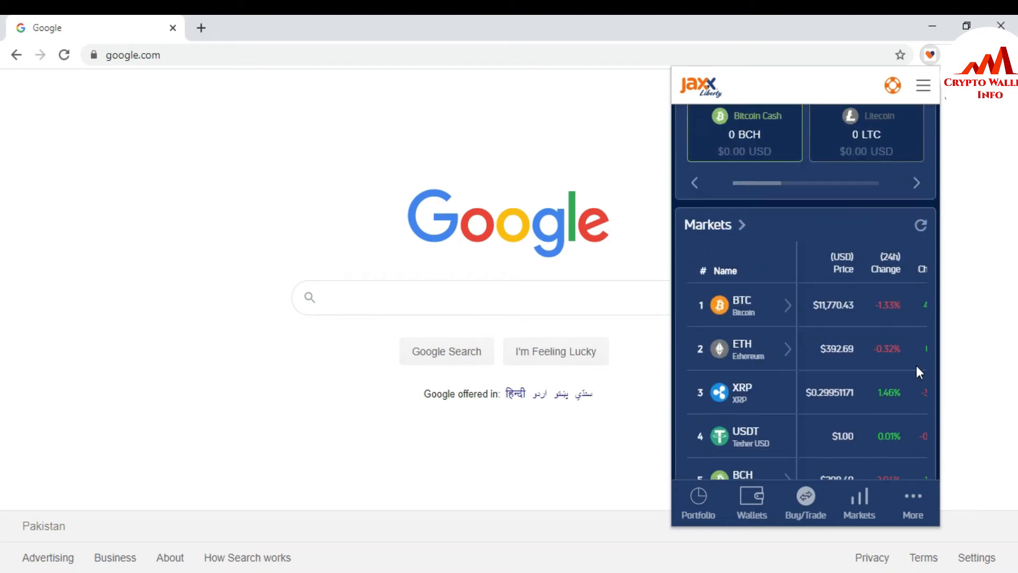
scroll(down, 3)
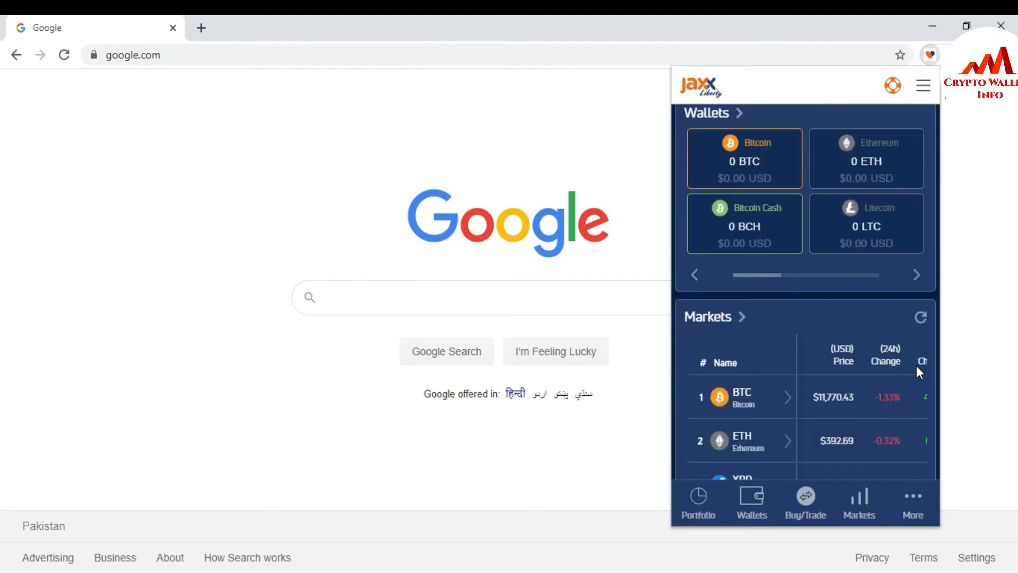
click(698, 500)
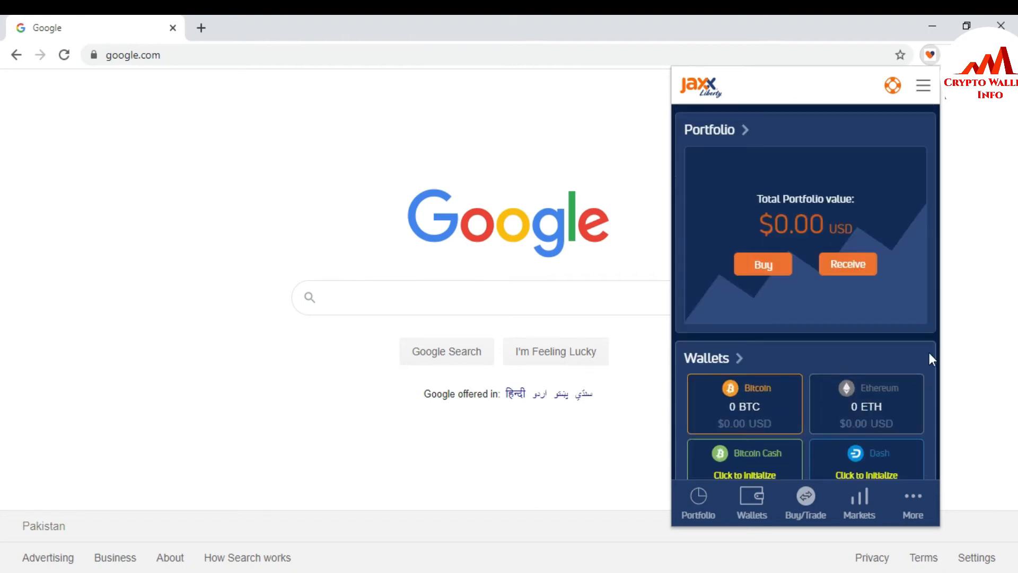
mouse_move(877, 207)
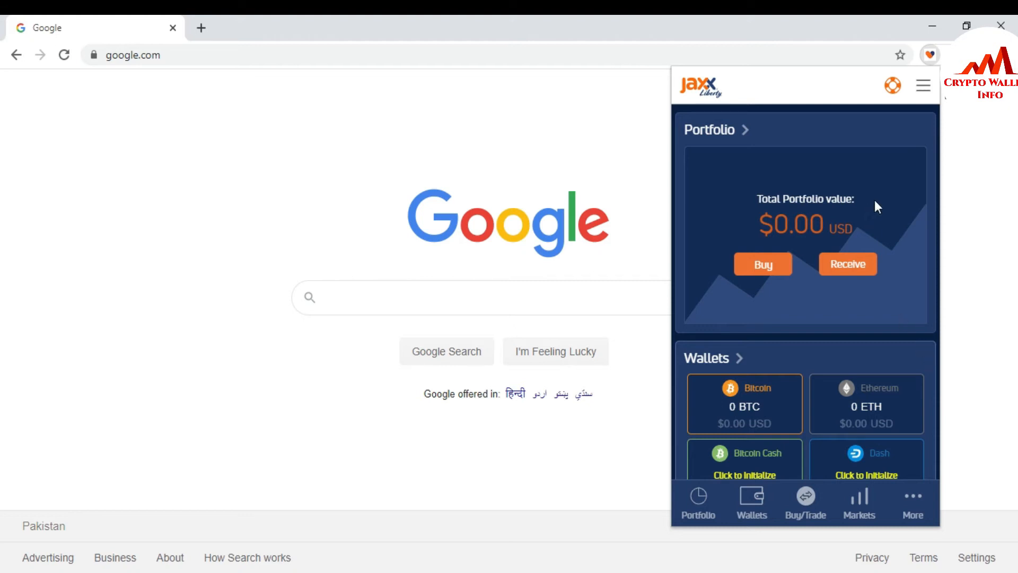
click(923, 85)
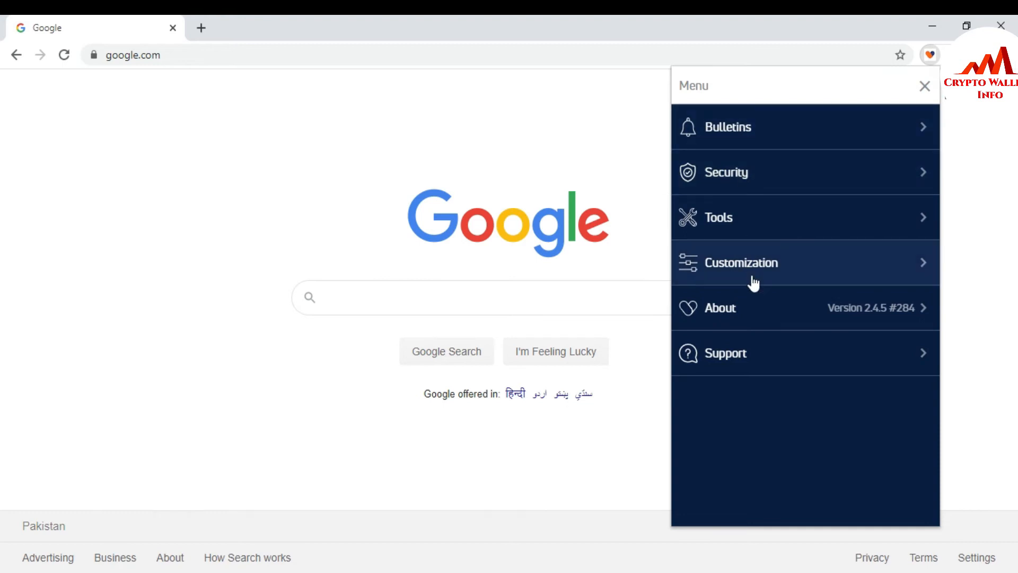
Switch off the Dash (DASH) wallet under Customization > Manage Wallets.
click(741, 261)
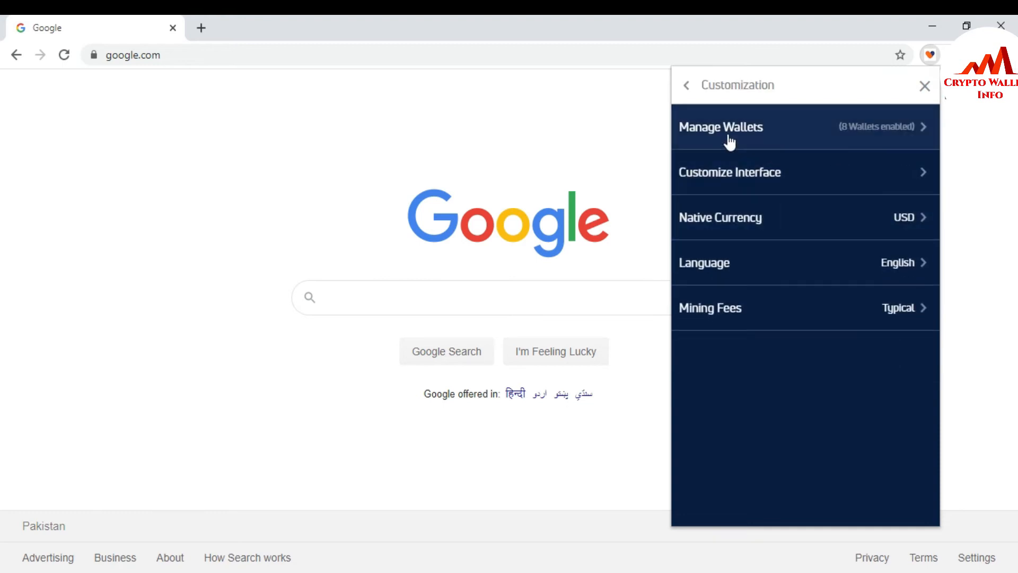
click(720, 127)
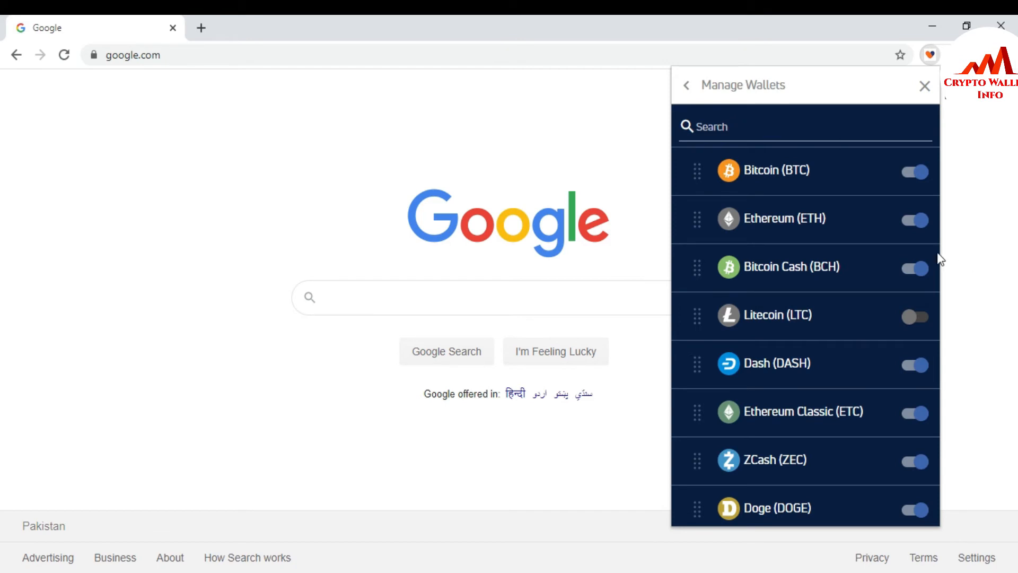
mouse_move(788, 360)
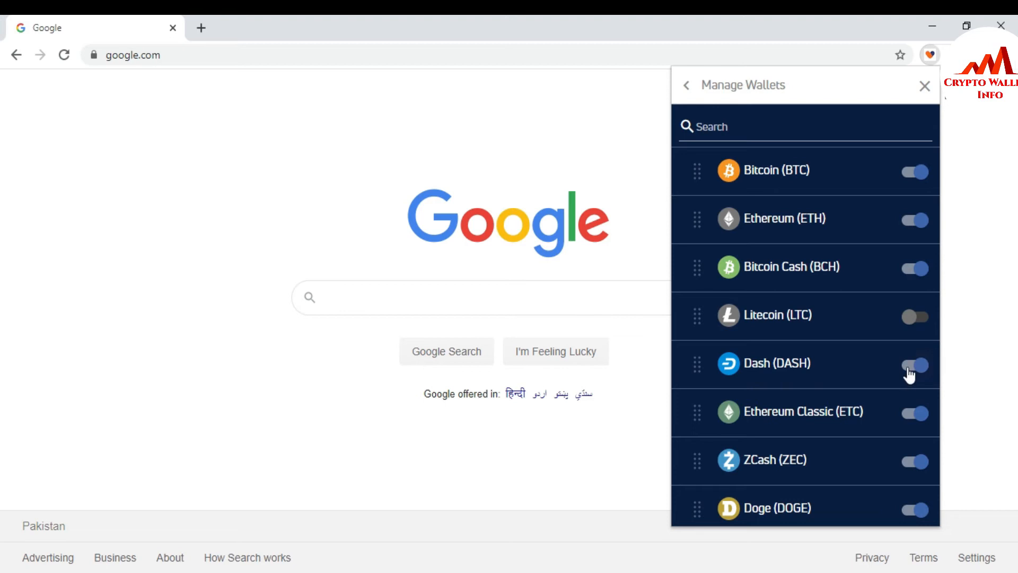
click(915, 363)
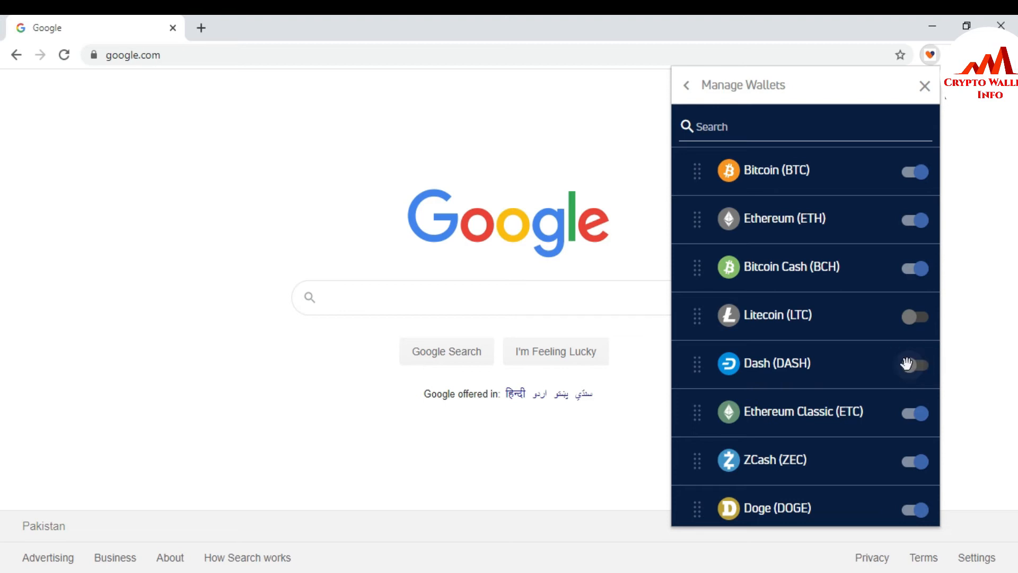
mouse_move(925, 88)
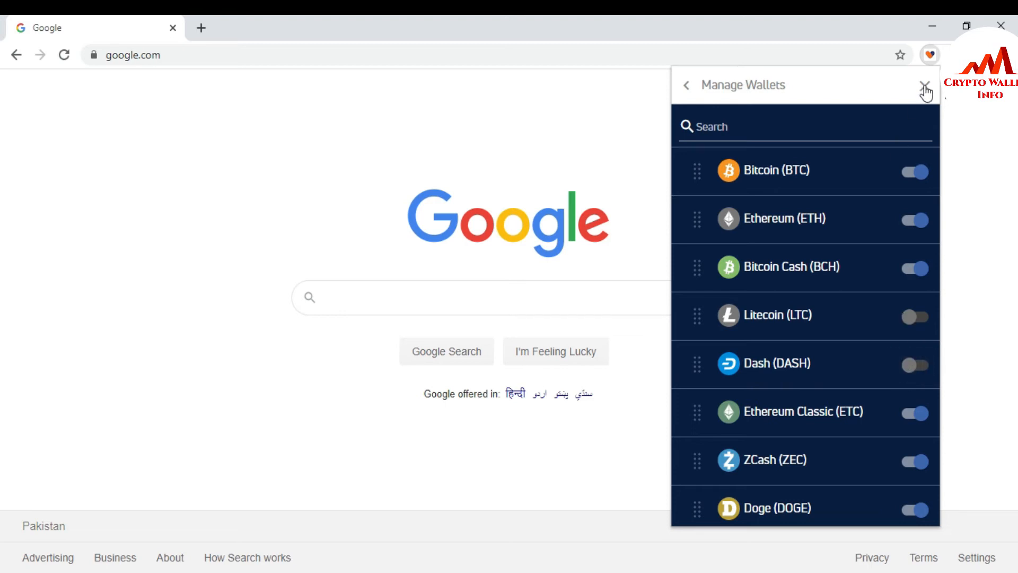
Close wallet management and check the remaining wallets on the portfolio dashboard.
click(923, 89)
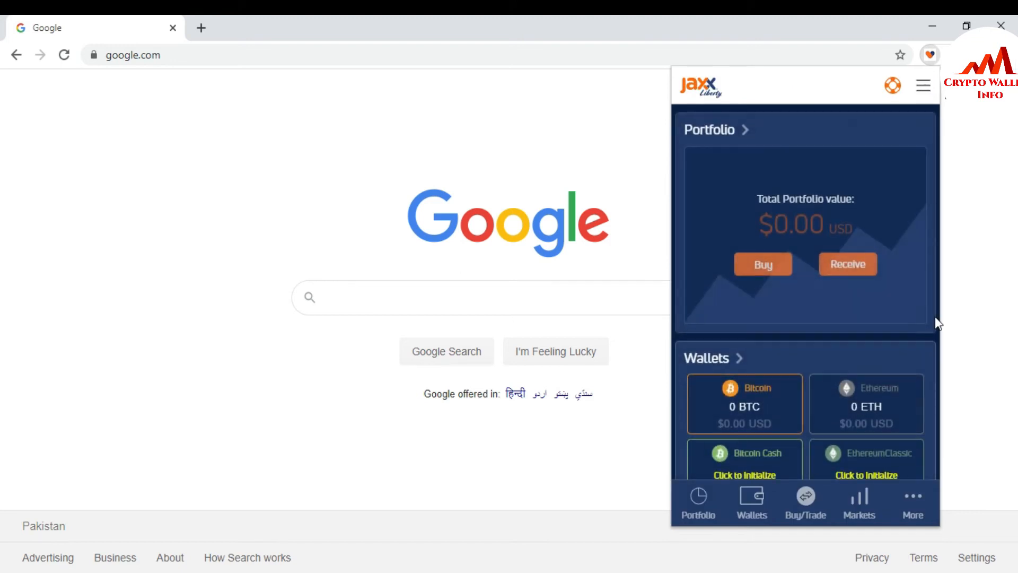
click(867, 403)
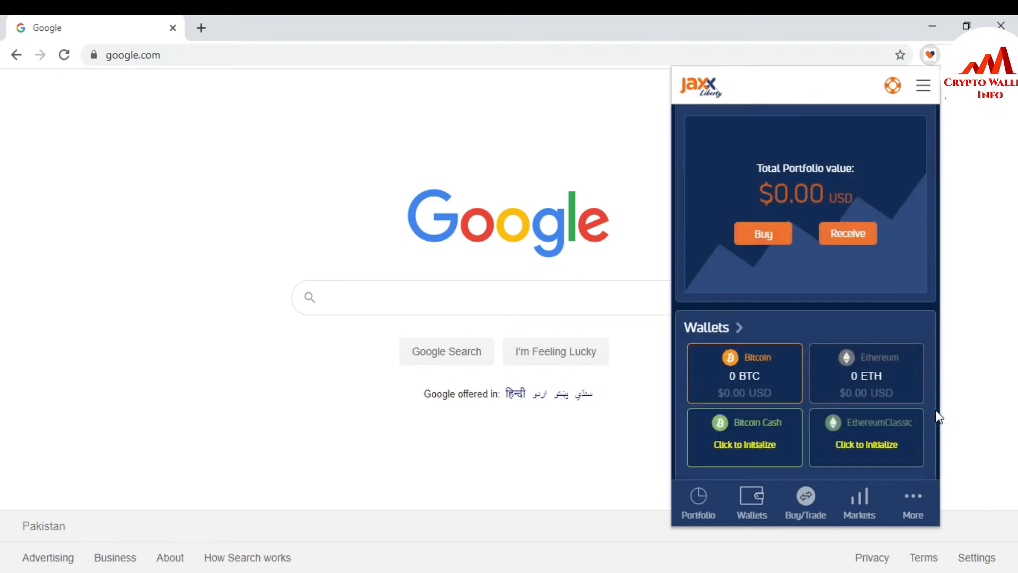
scroll(down, 3)
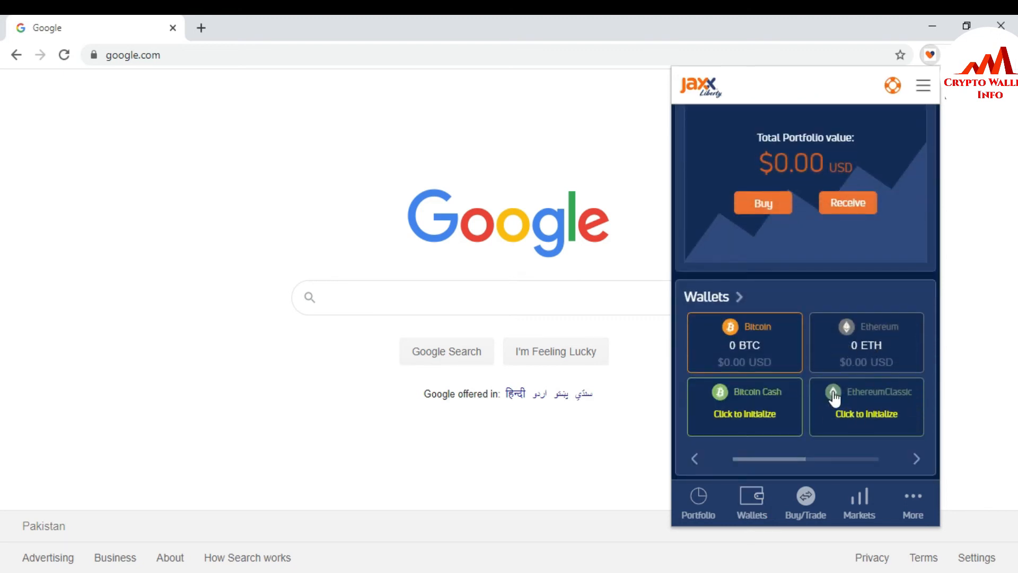
mouse_move(852, 420)
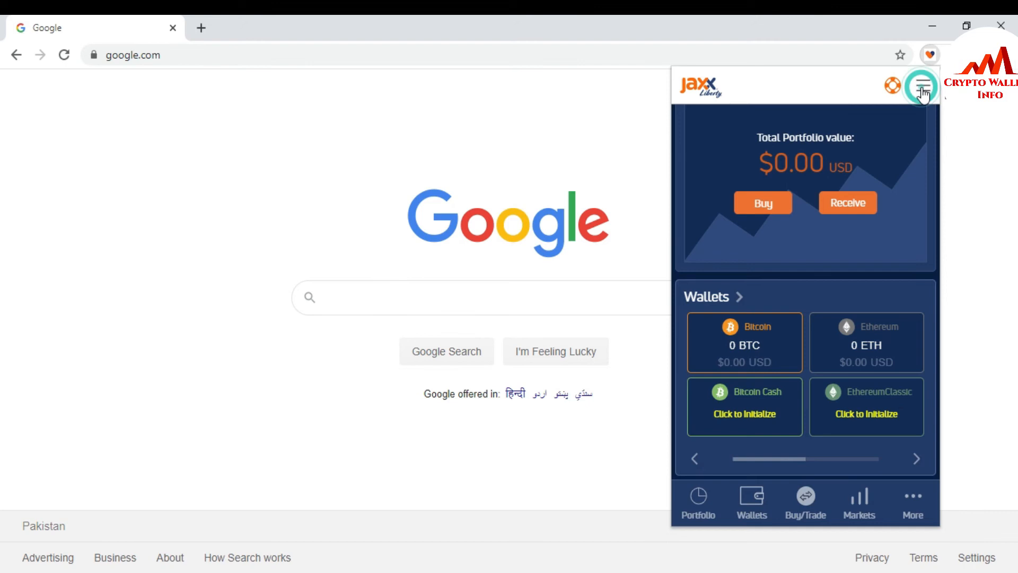
Reopen the menu's Customization settings and switch the Dash (DASH) toggle back on.
click(922, 85)
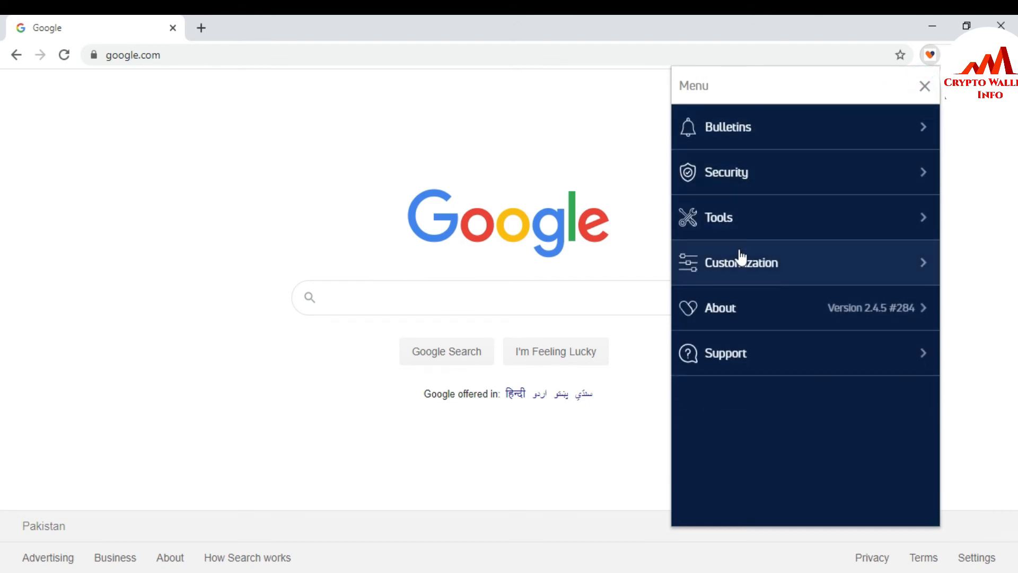
click(742, 262)
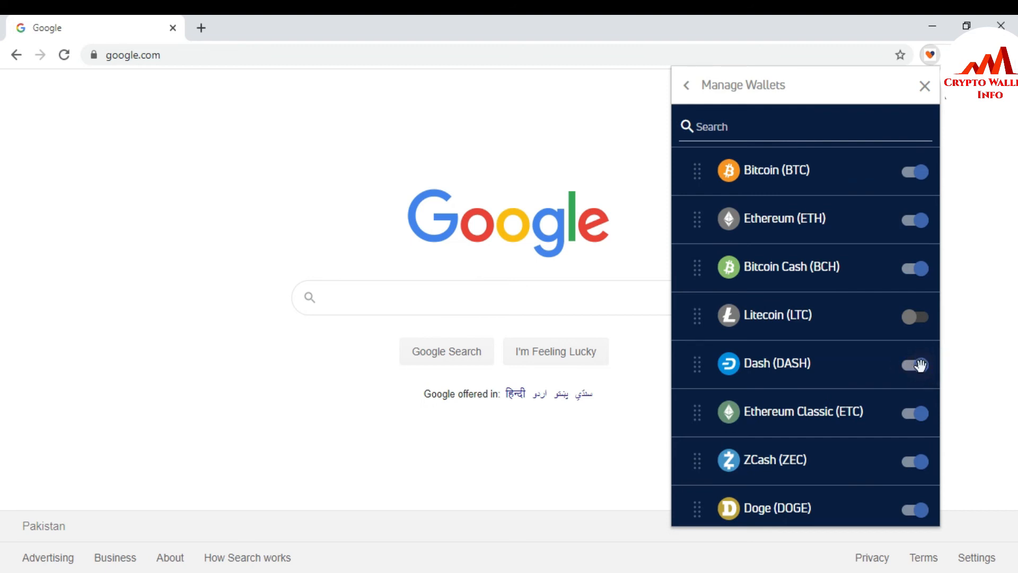
click(914, 363)
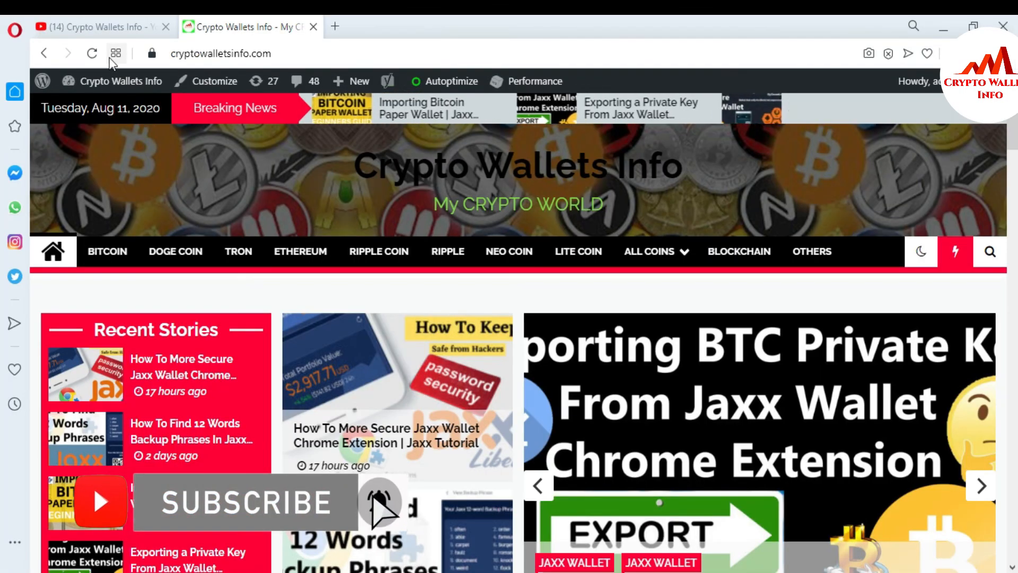
click(96, 26)
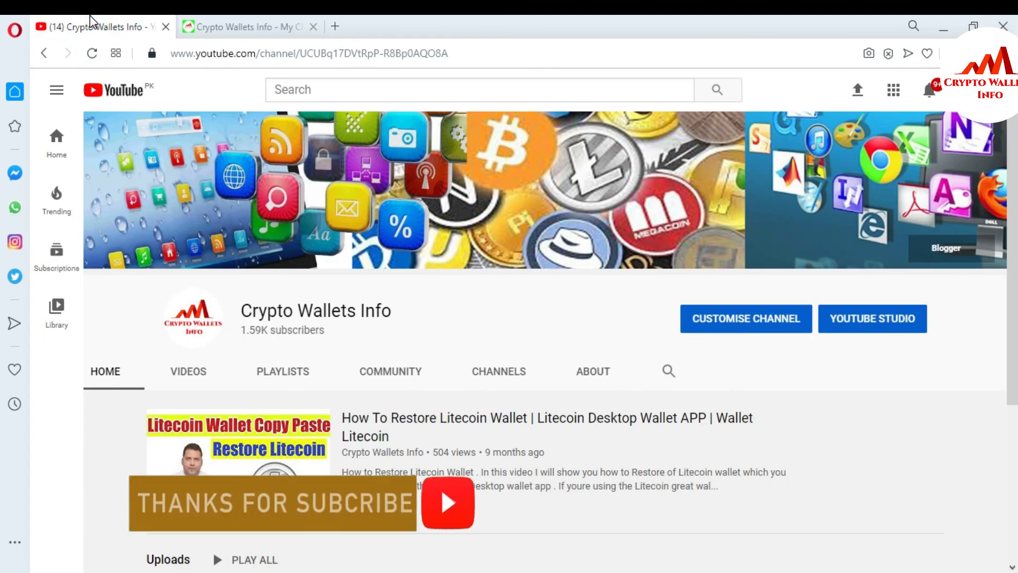
click(244, 27)
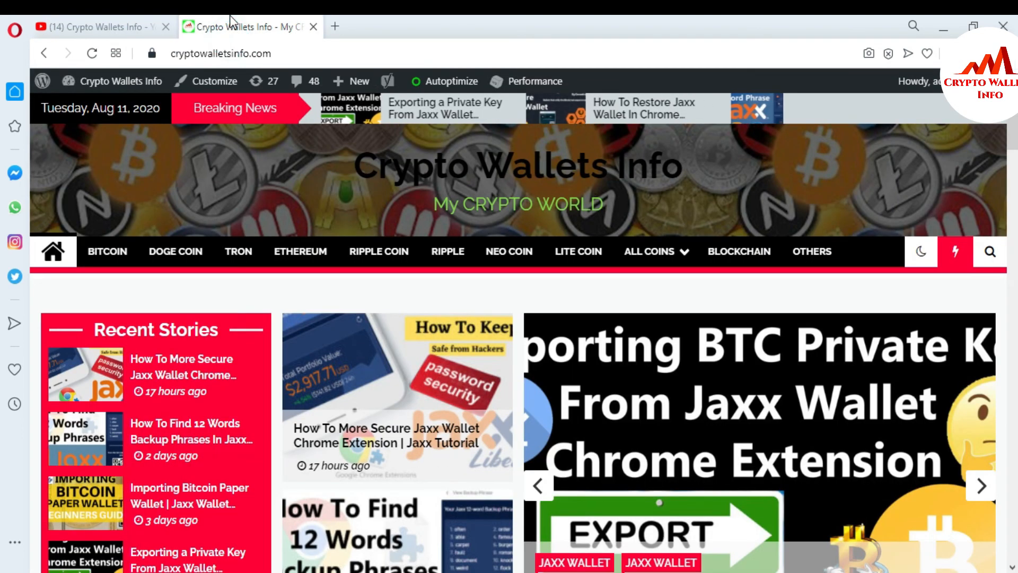